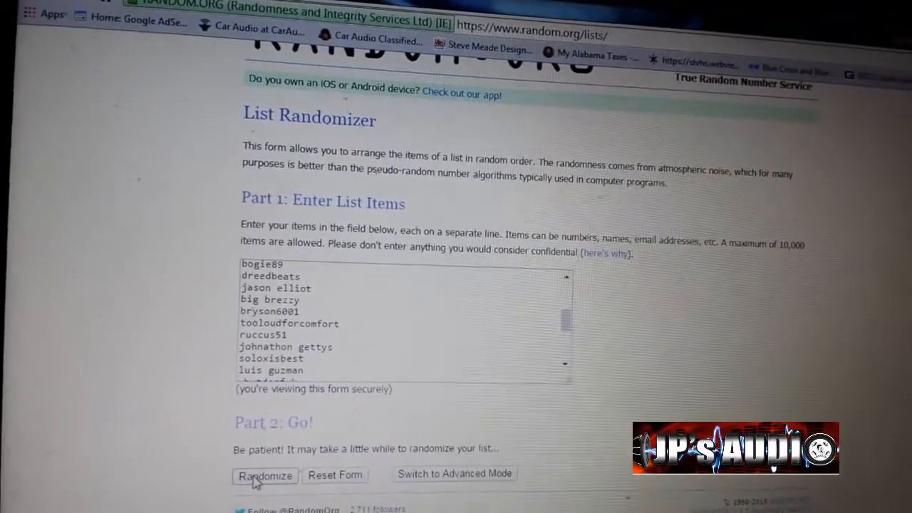
left_click(265, 476)
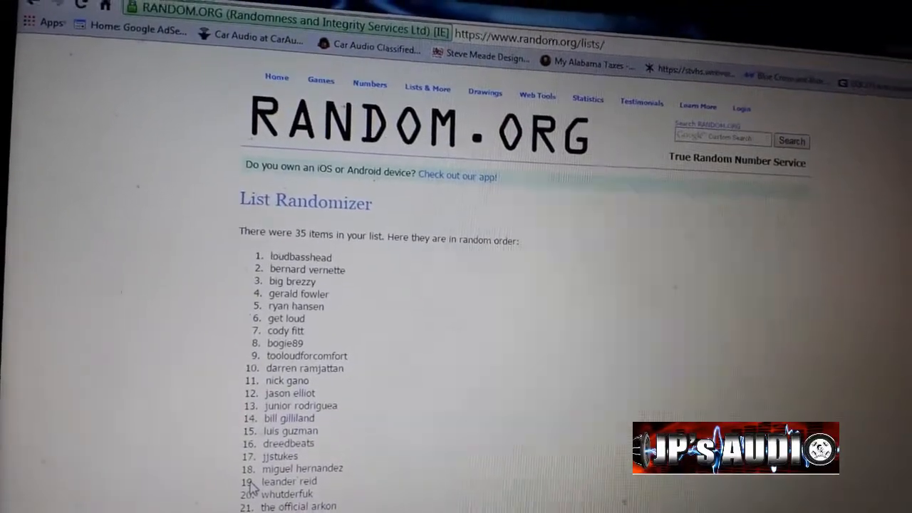
scroll("down", 3)
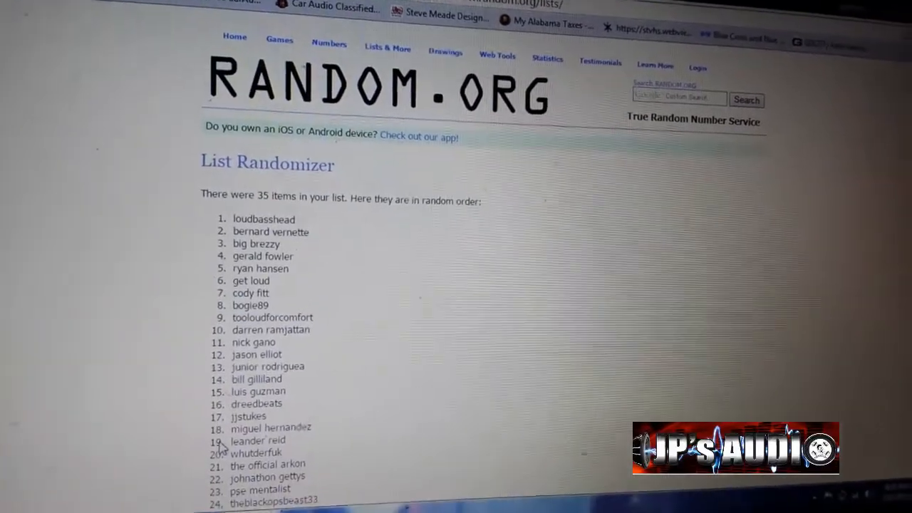